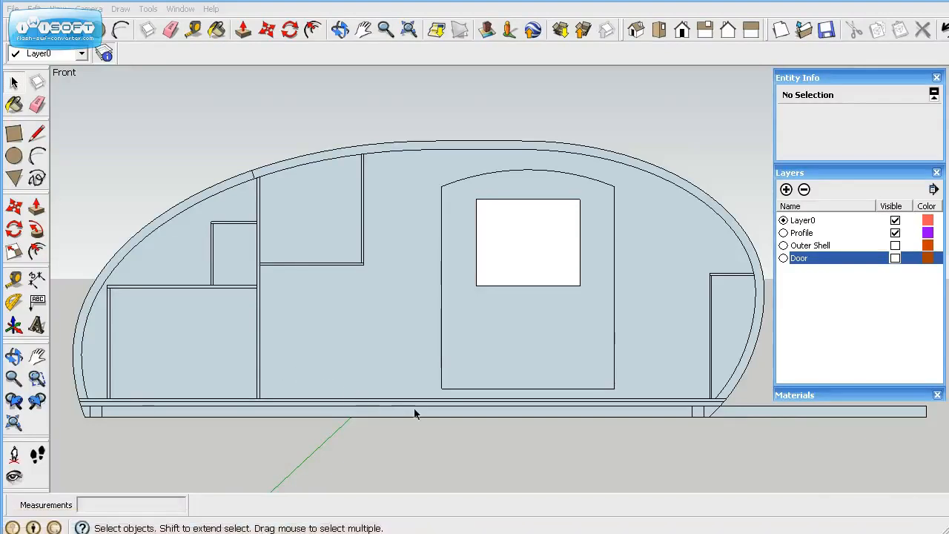
mouse_move(95, 311)
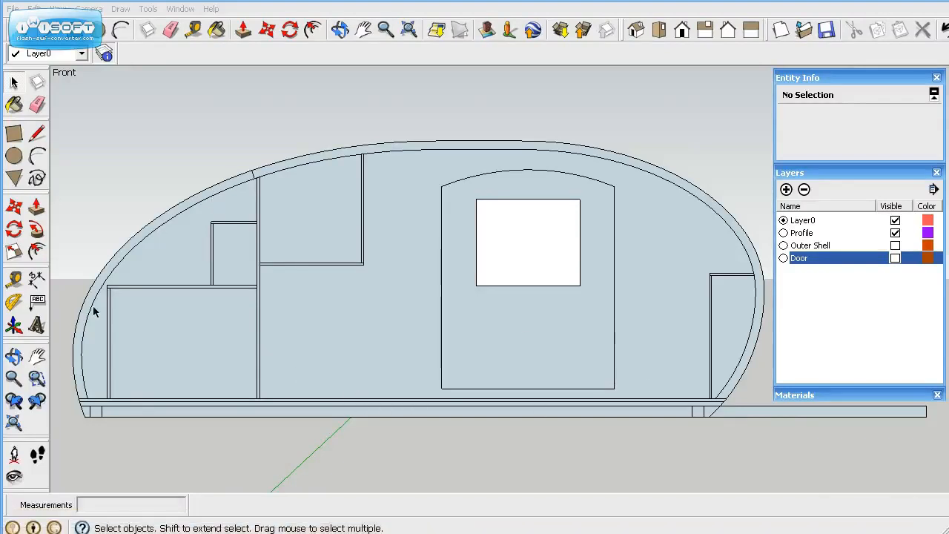
mouse_move(691, 323)
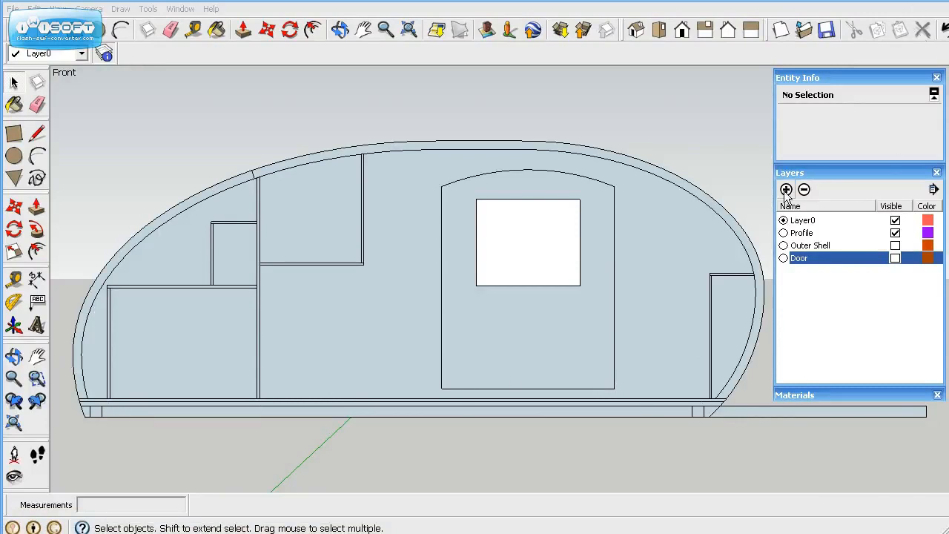
- Add a new visible layer named Hatch to the Layers list
click(785, 189)
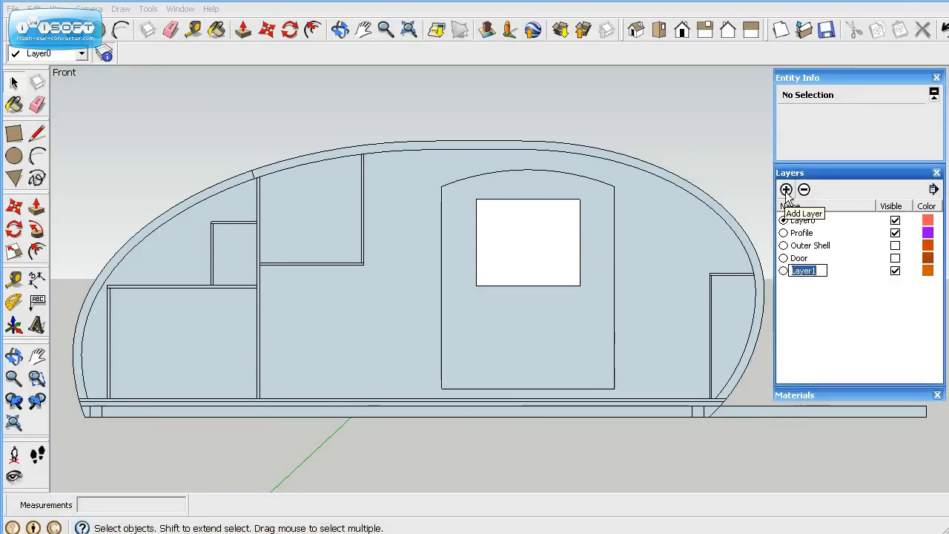
text(Hatch)
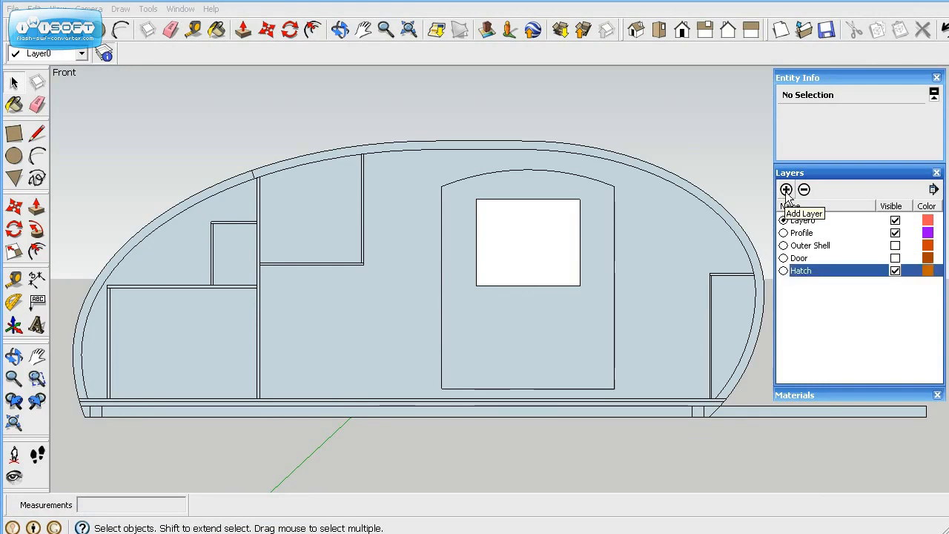
click(786, 190)
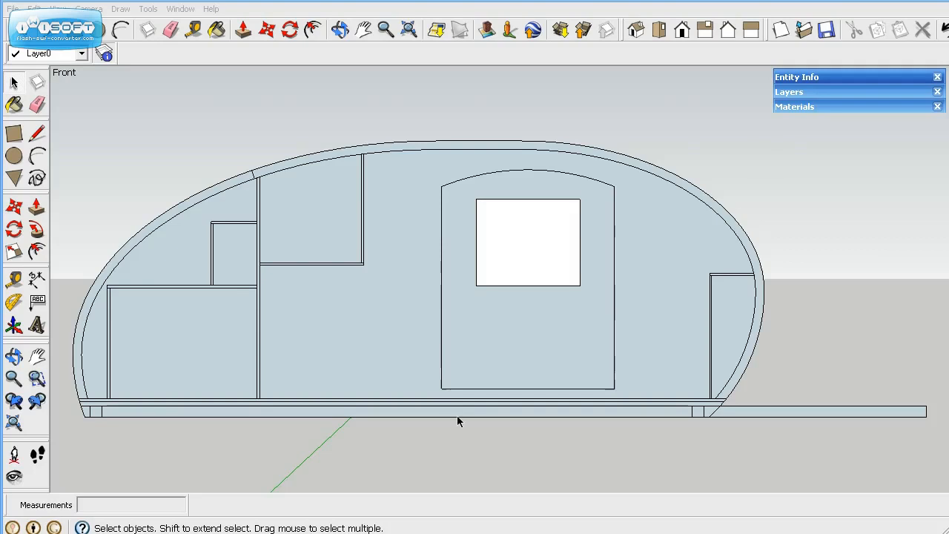
mouse_move(177, 419)
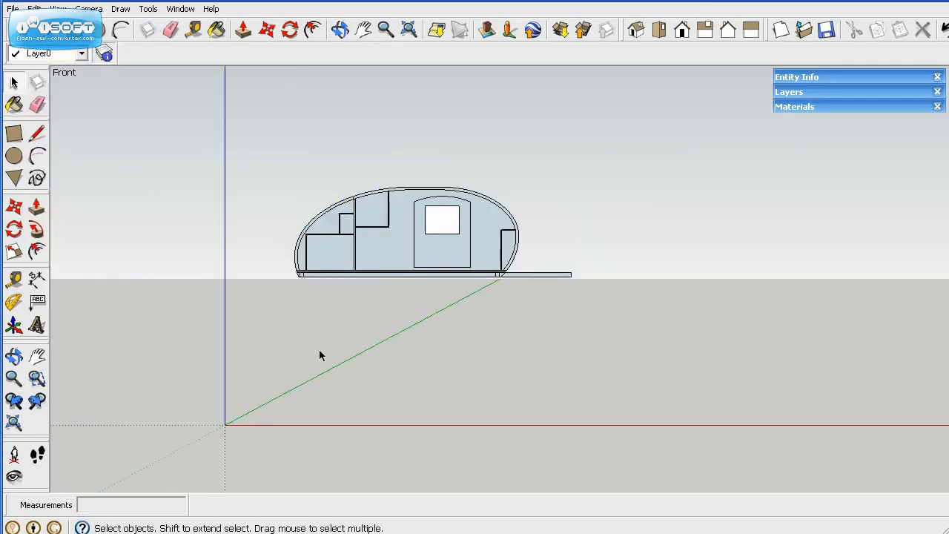
- Paste a copy of the trailer profile and place it just below the original
click(32, 9)
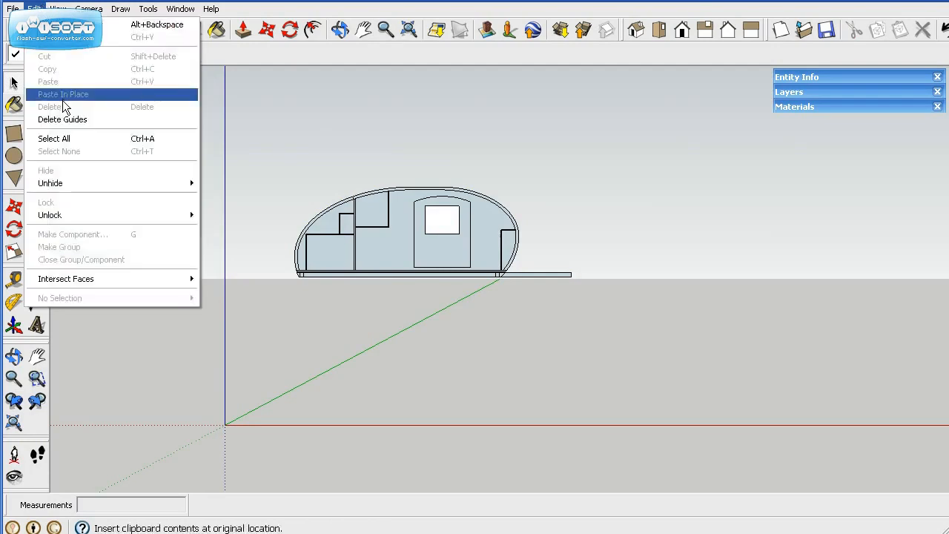
mouse_move(378, 255)
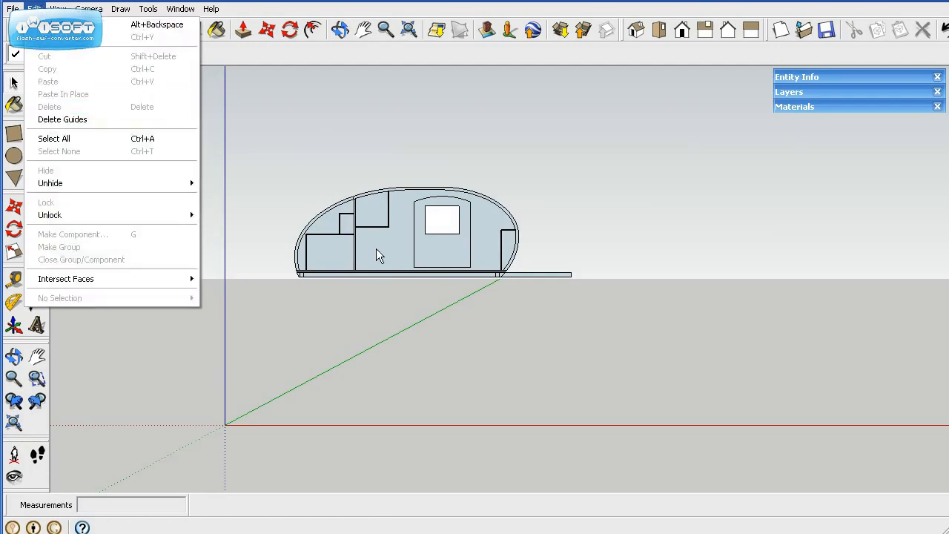
mouse_move(73, 82)
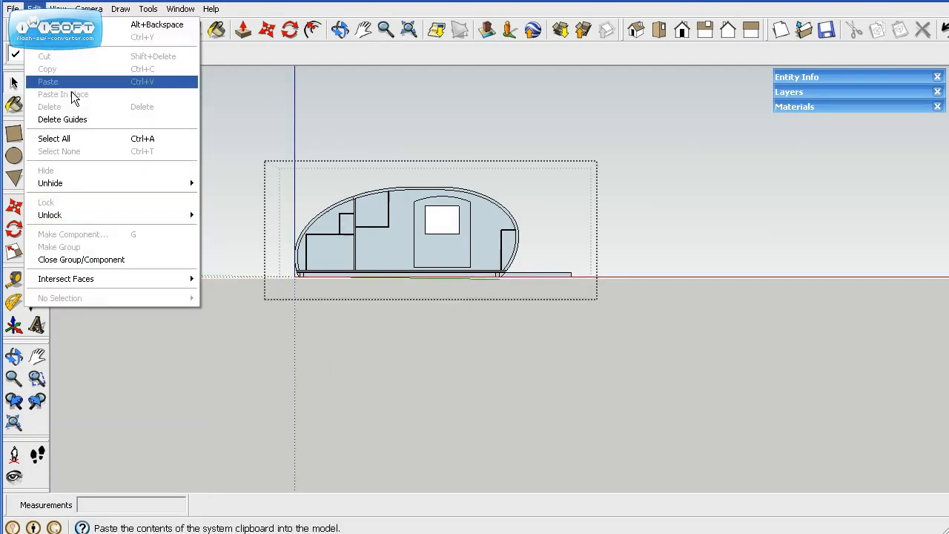
mouse_move(128, 151)
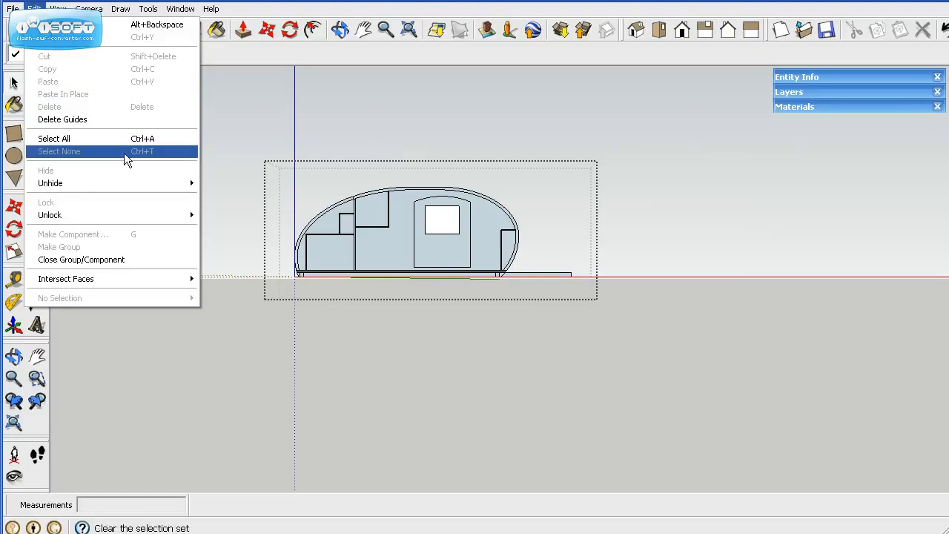
click(54, 138)
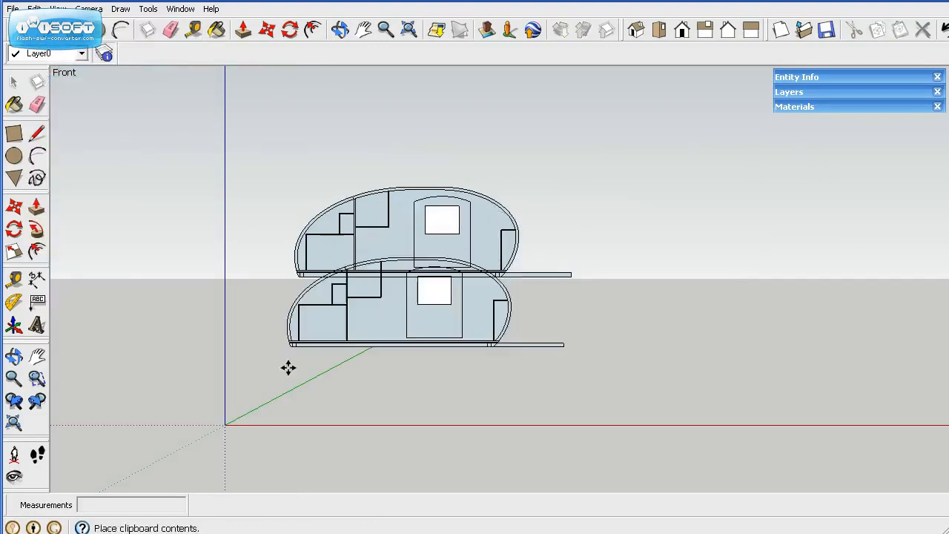
drag(288, 368, 290, 397)
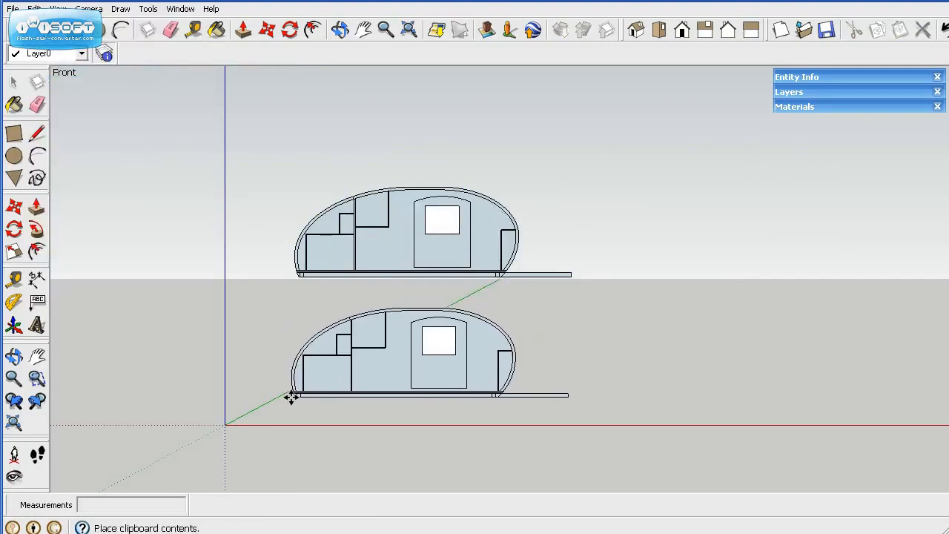
click(13, 82)
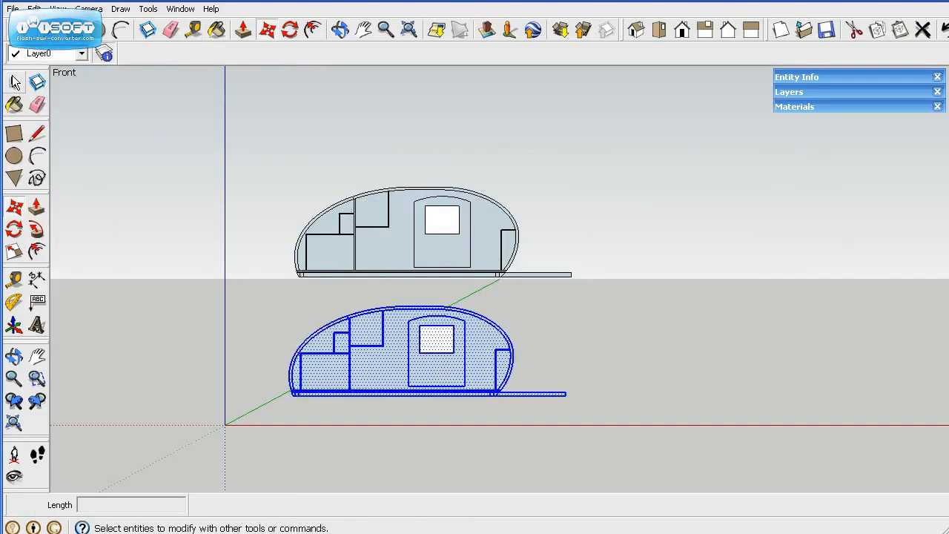
- Erase the lower copy's interior lines, keeping only the front curve and floor strip
click(14, 81)
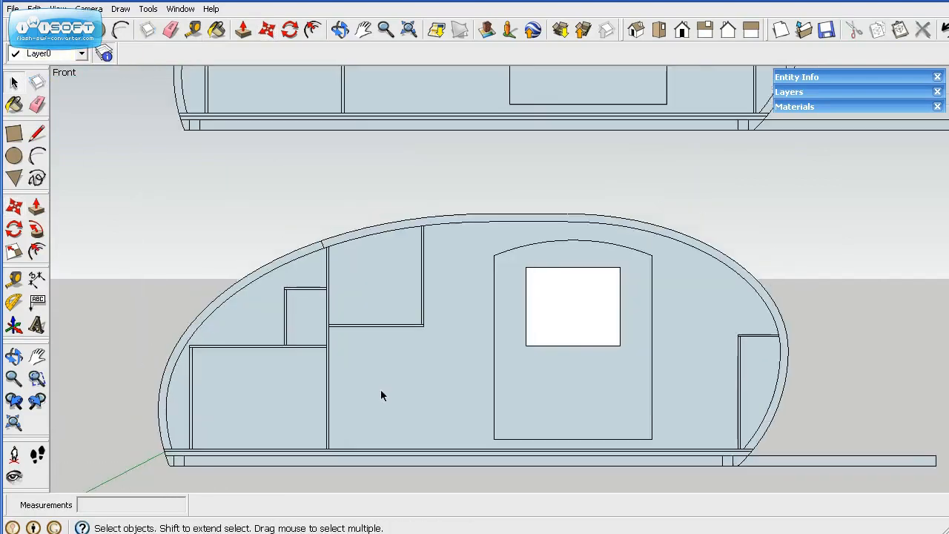
mouse_move(32, 148)
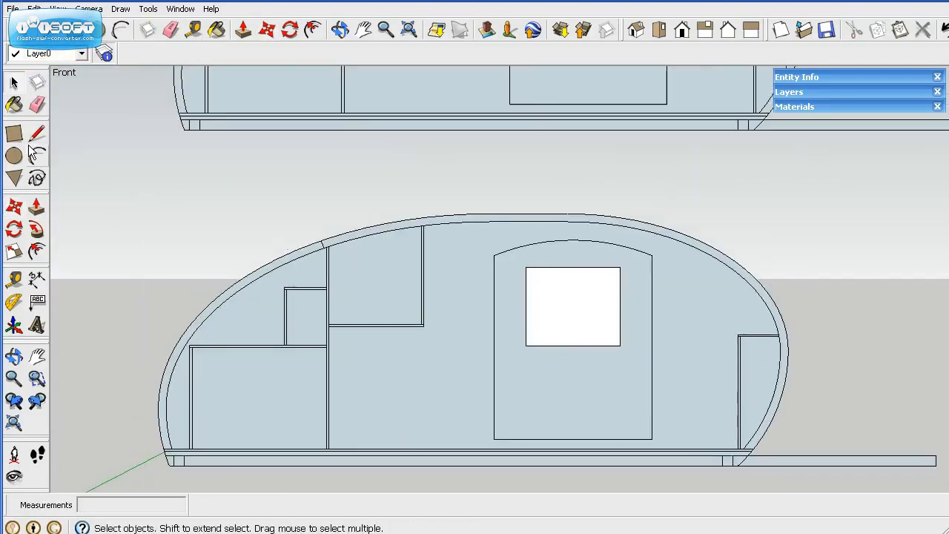
click(14, 106)
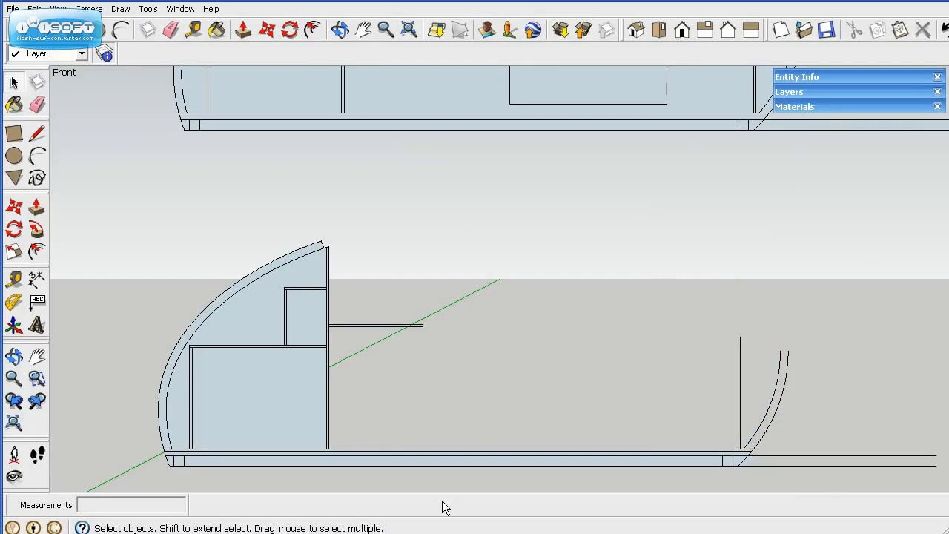
click(37, 104)
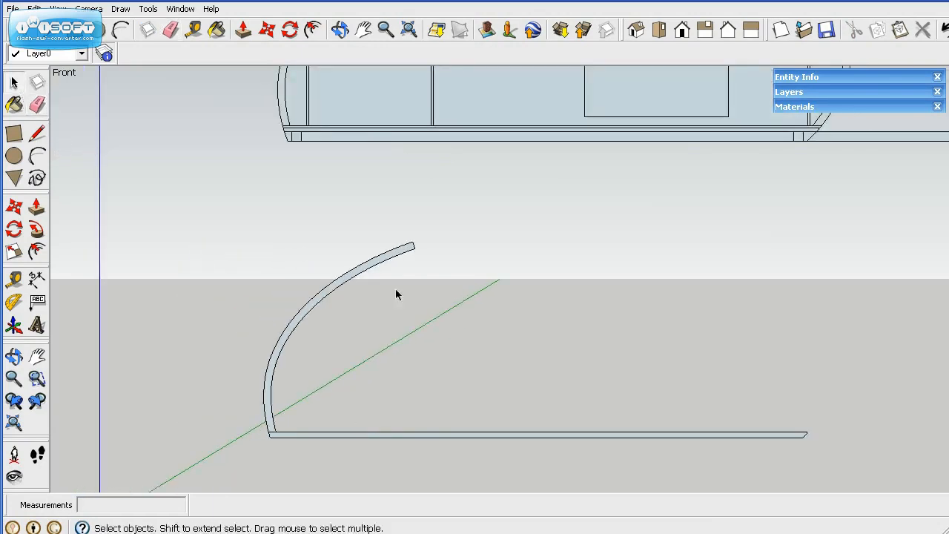
mouse_move(241, 279)
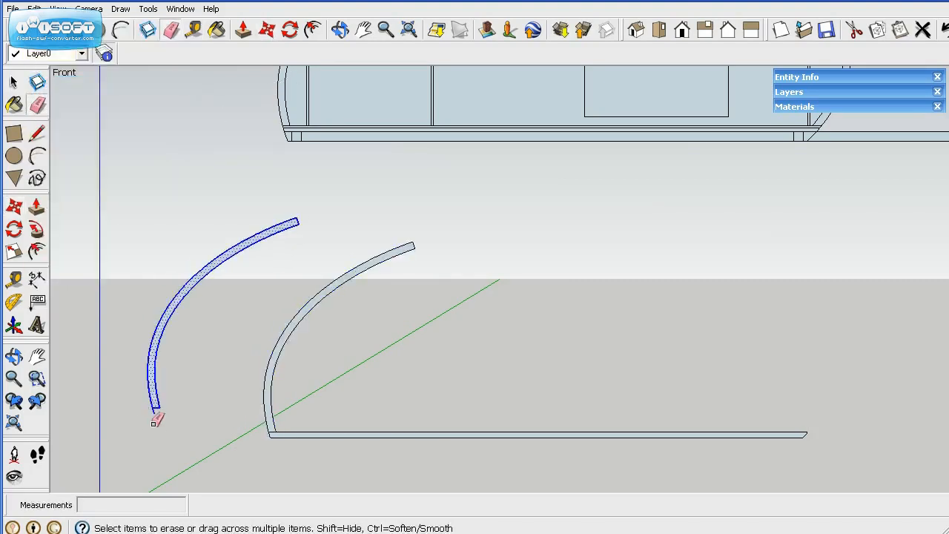
- Erase the stray duplicate arc, leaving one curved shell edge and the floor strip
click(13, 81)
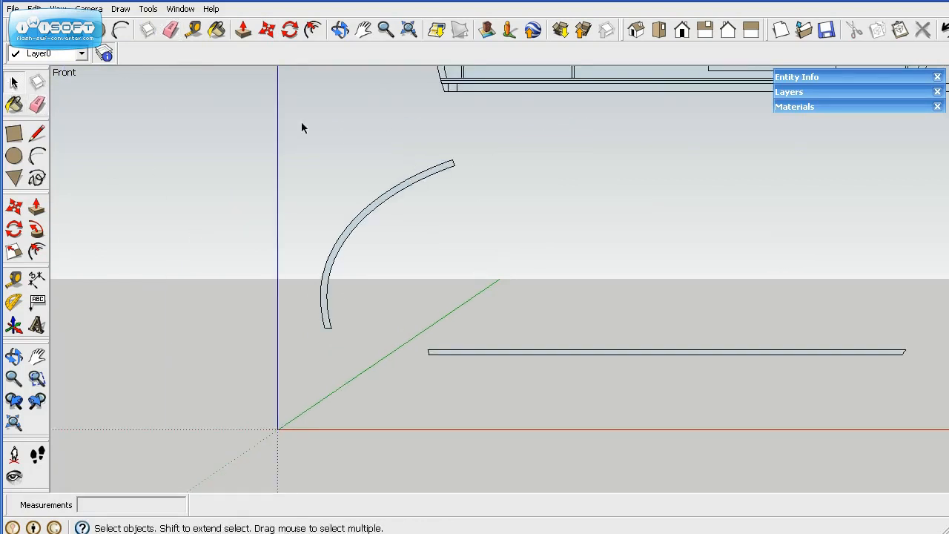
- Group the curved shell edge and assign the group to the Hatch layer
drag(303, 128, 472, 344)
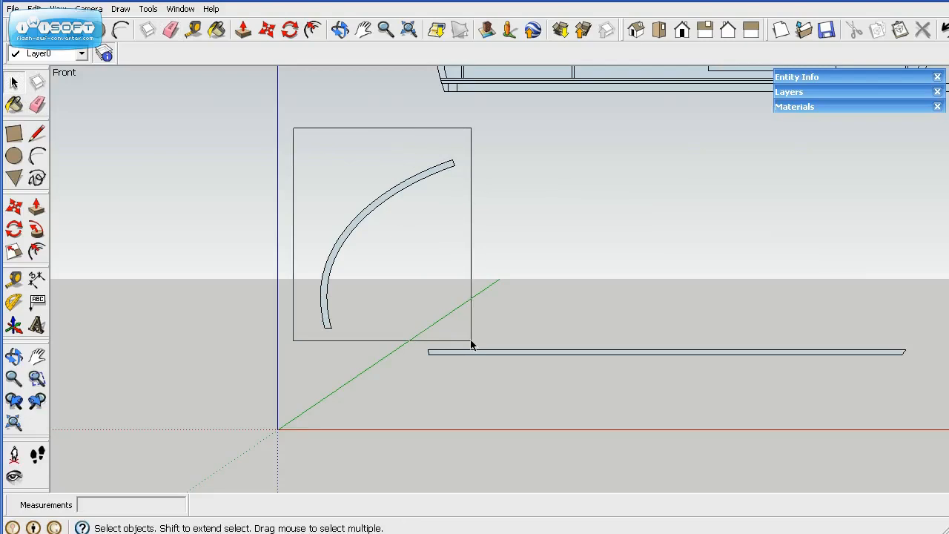
right_click(349, 240)
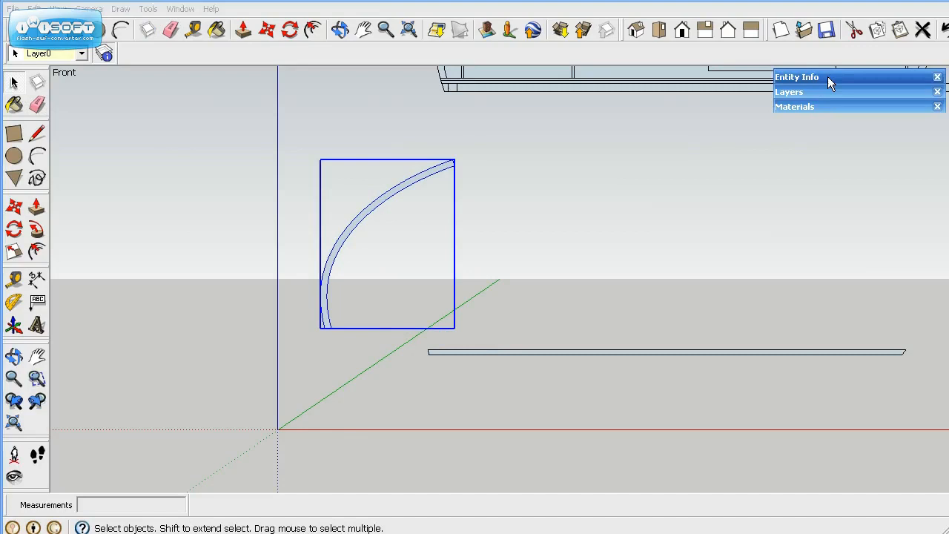
click(928, 116)
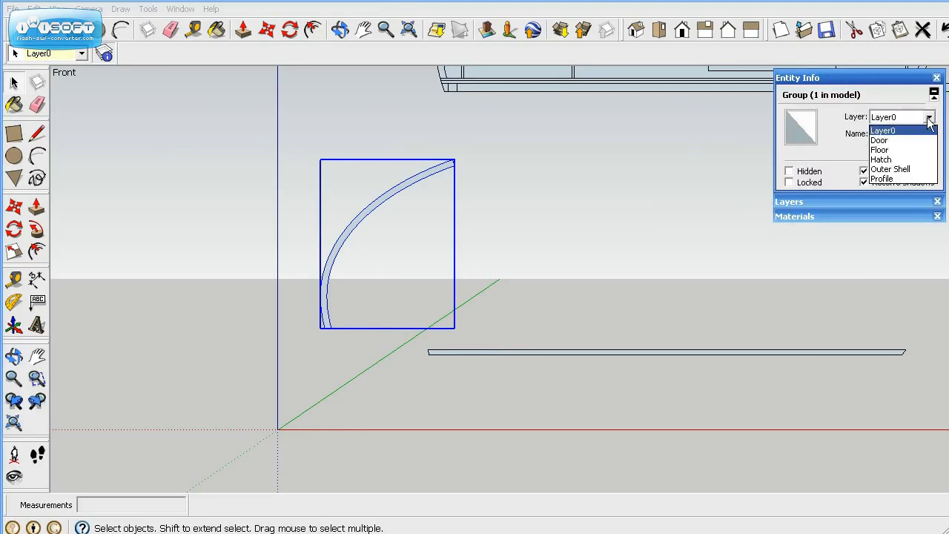
click(881, 160)
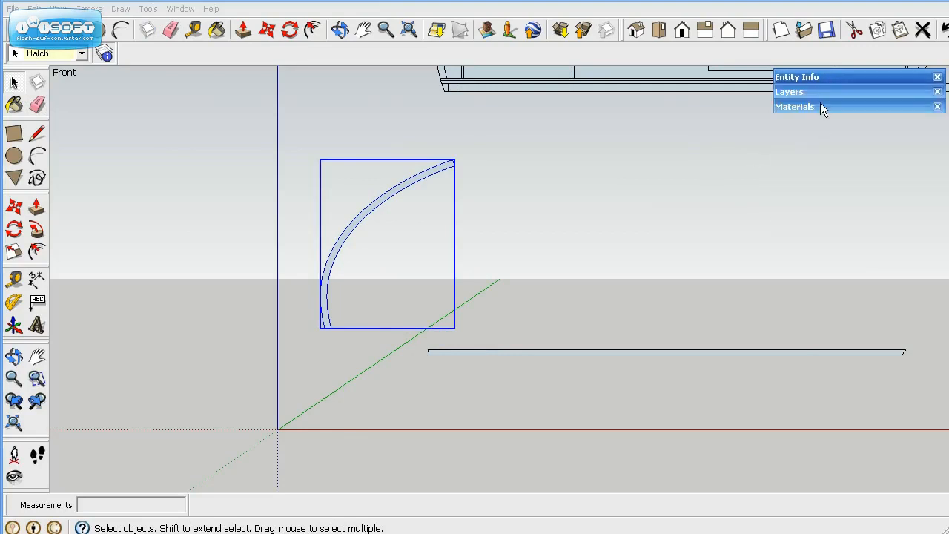
- Choose white Color_000 from the Colors collection as the current material
click(795, 107)
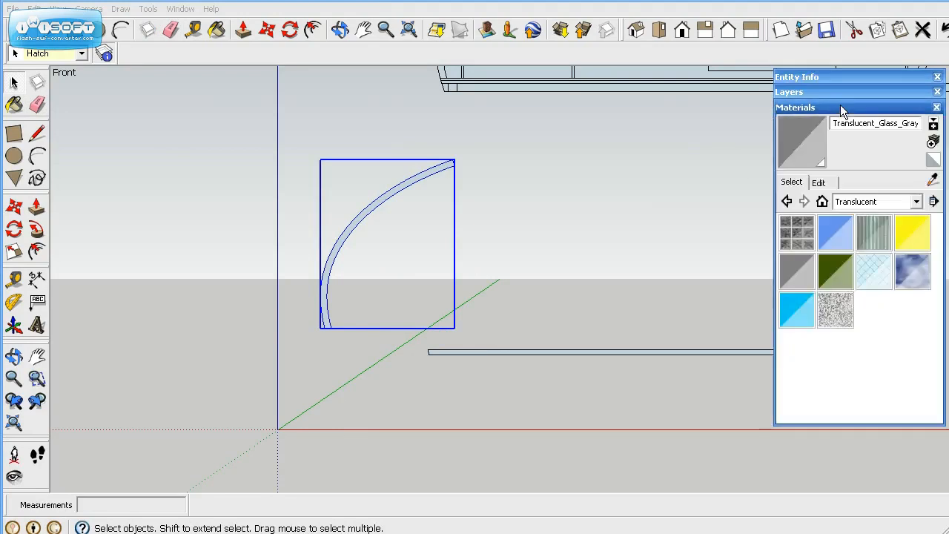
click(915, 201)
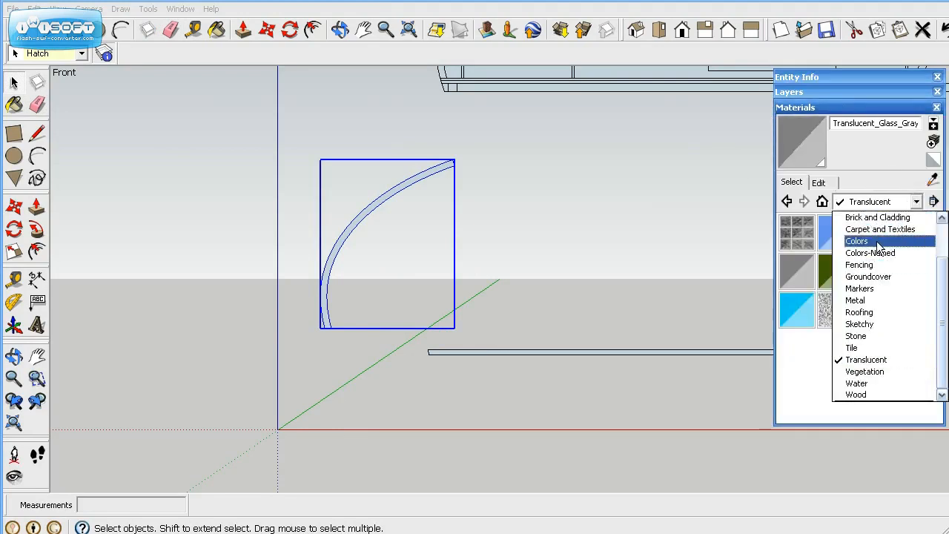
click(857, 240)
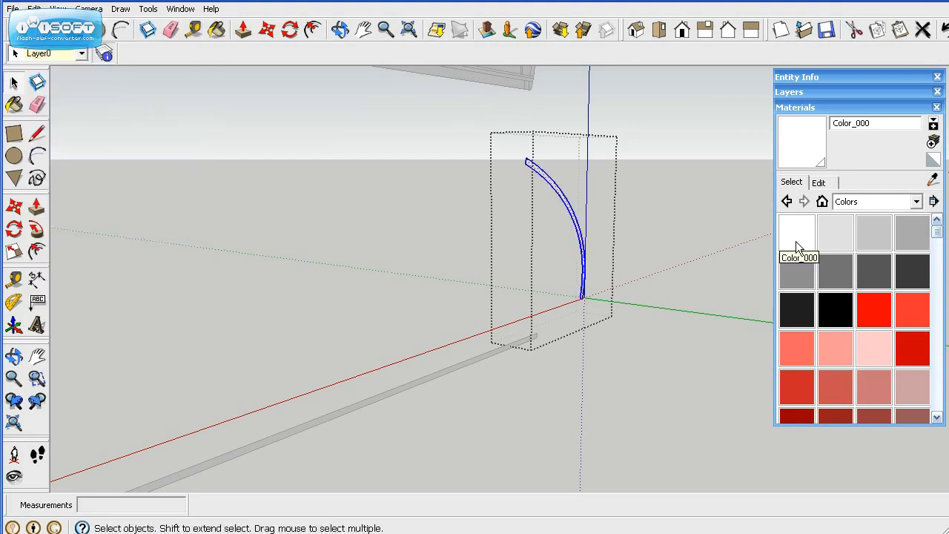
click(797, 232)
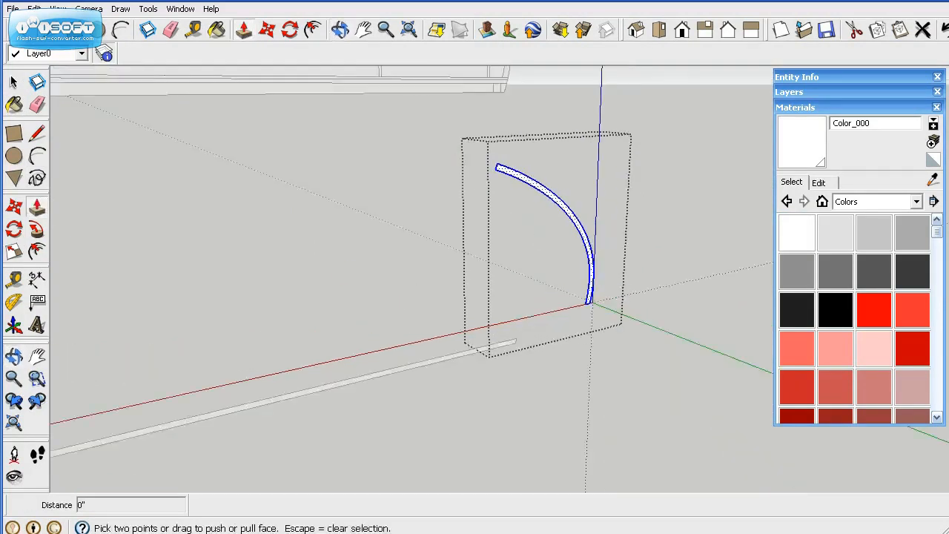
mouse_move(15, 280)
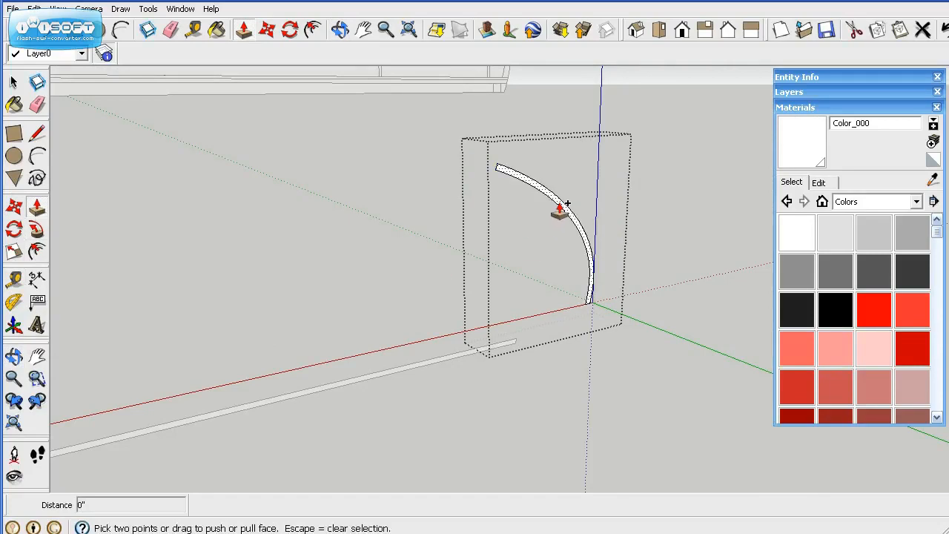
- Push/Pull the curved profile face out into a solid curved hatch panel
drag(567, 204, 630, 255)
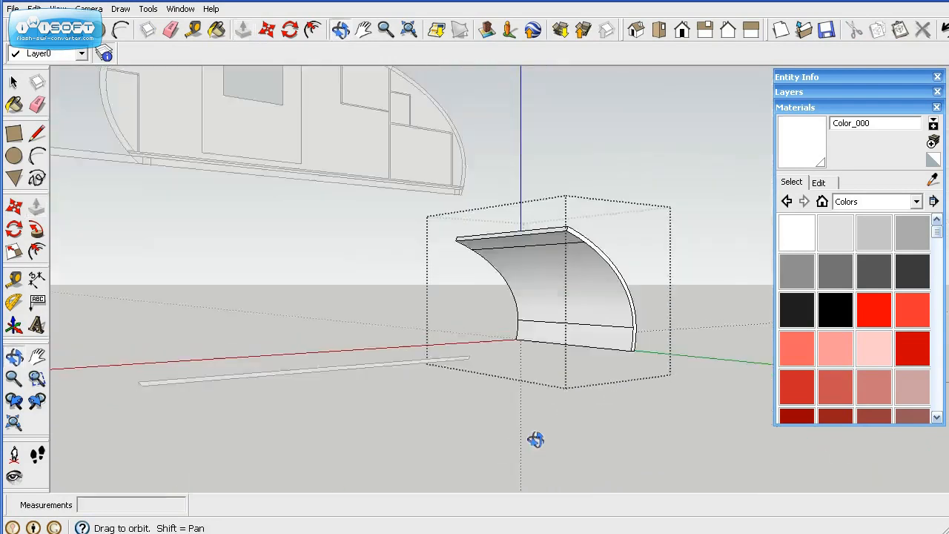
- Soften and smooth the edges of the curved hatch surface so it shades as one curve
click(34, 9)
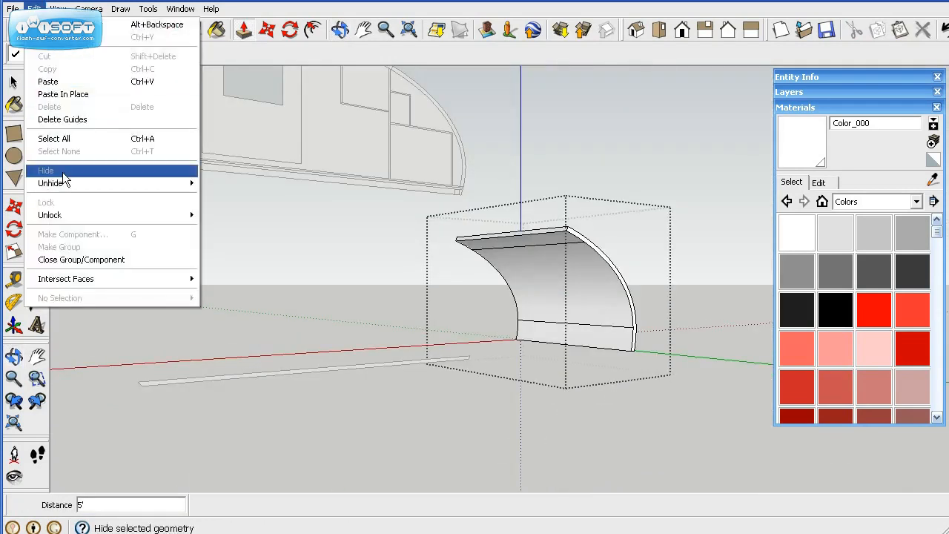
click(44, 171)
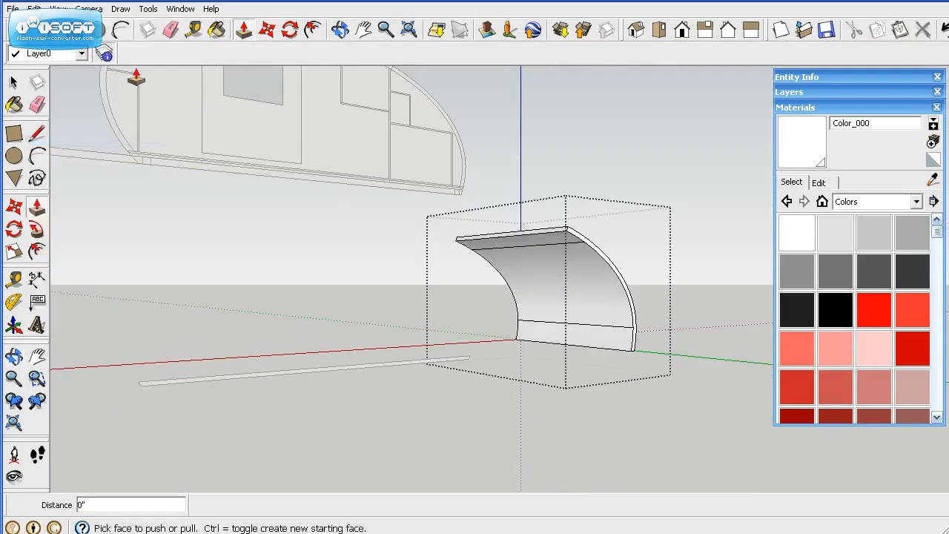
click(34, 9)
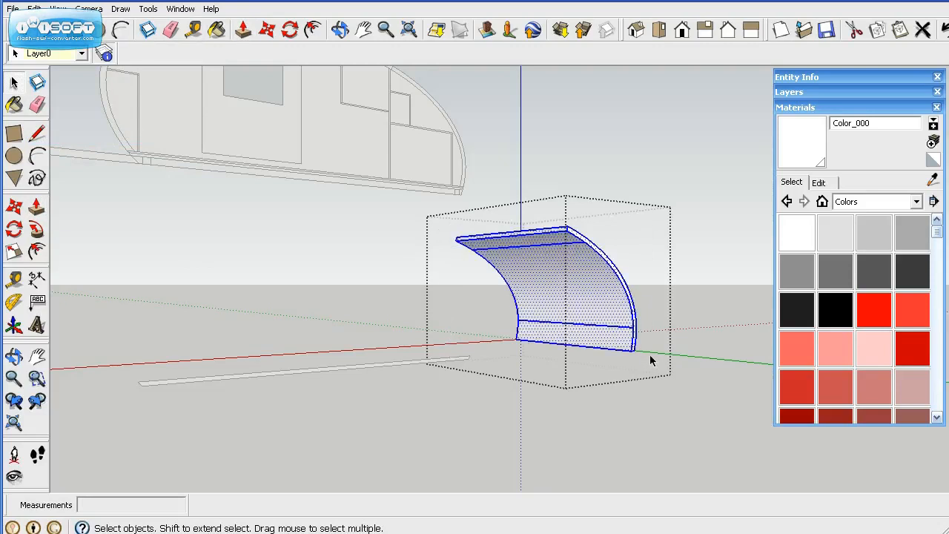
right_click(502, 245)
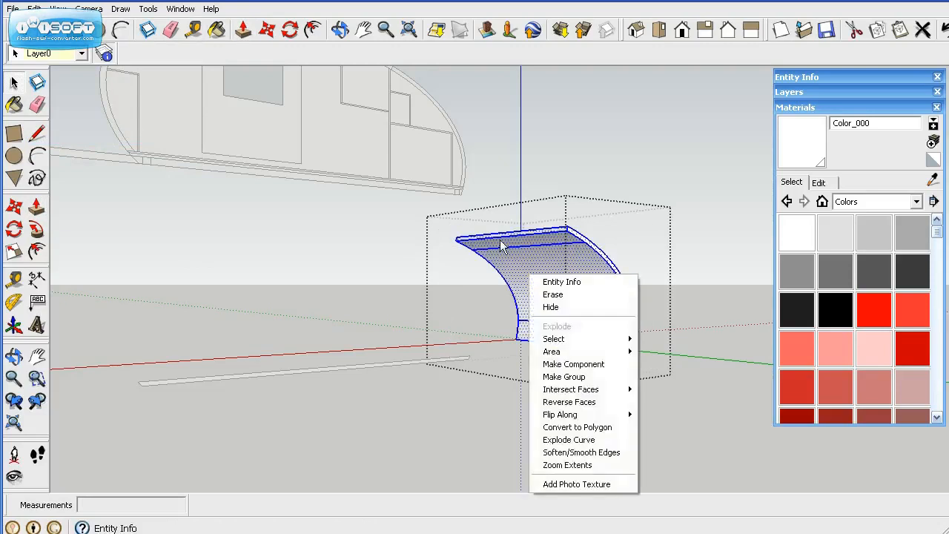
click(581, 452)
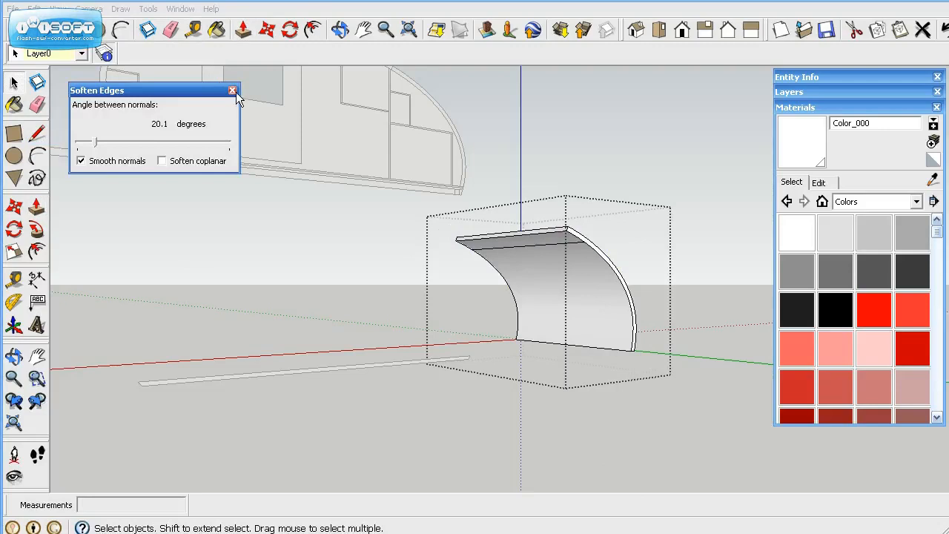
click(232, 90)
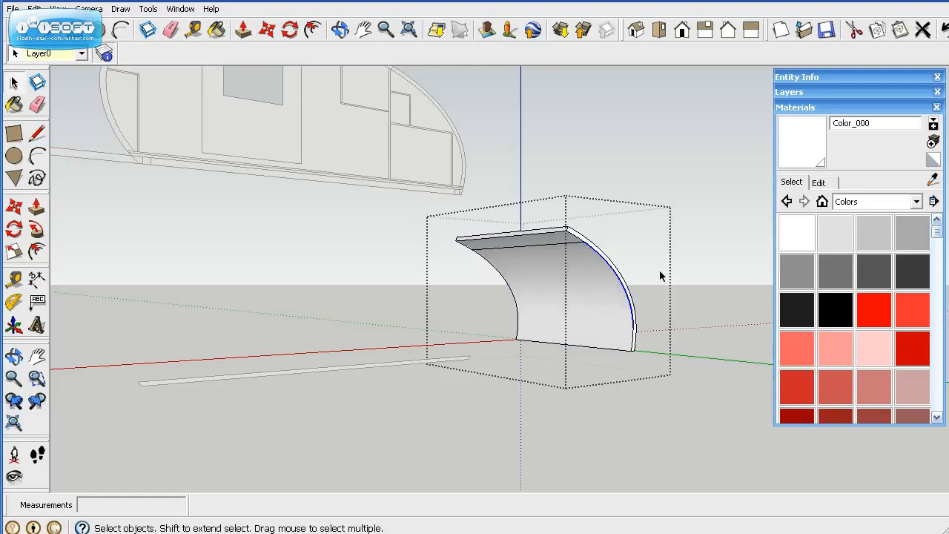
drag(660, 276, 427, 170)
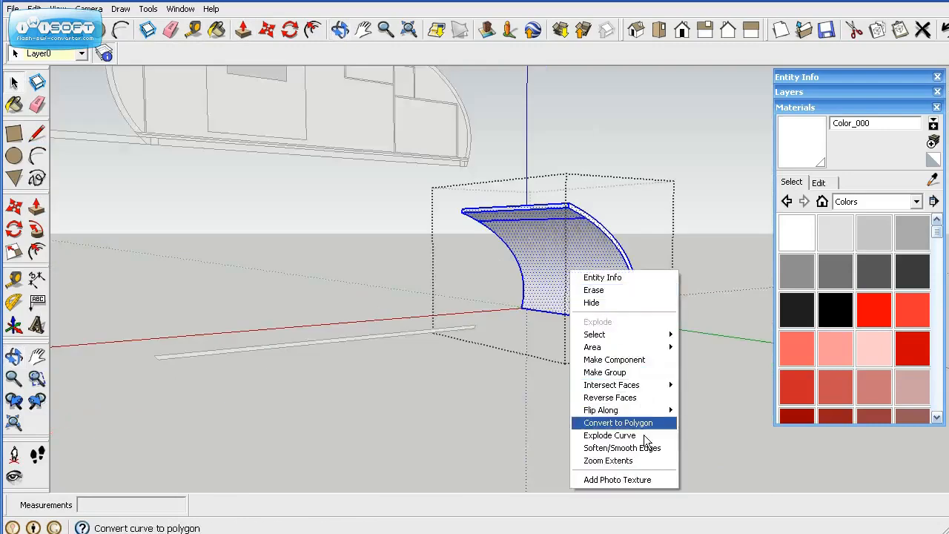
click(623, 447)
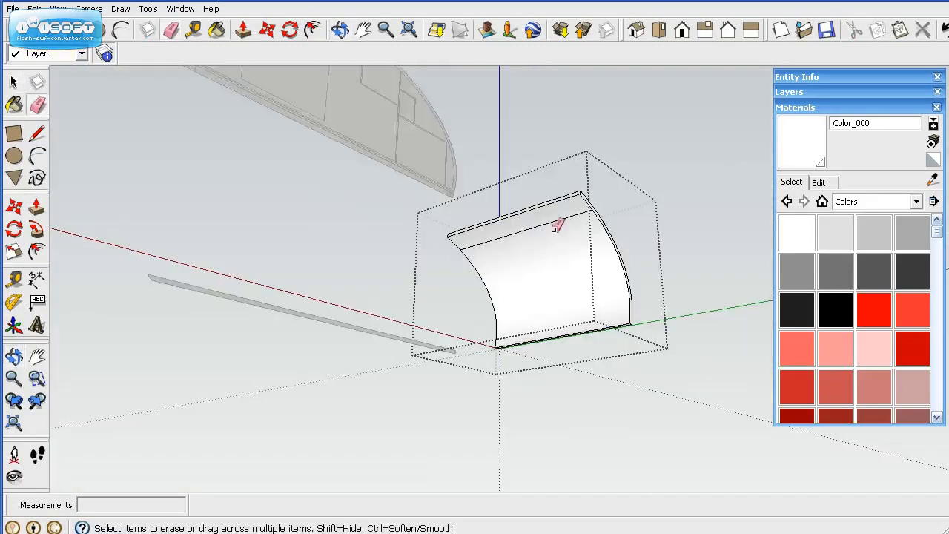
- Soften away the leftover edge lines on the curve with the Eraser
drag(556, 223, 421, 353)
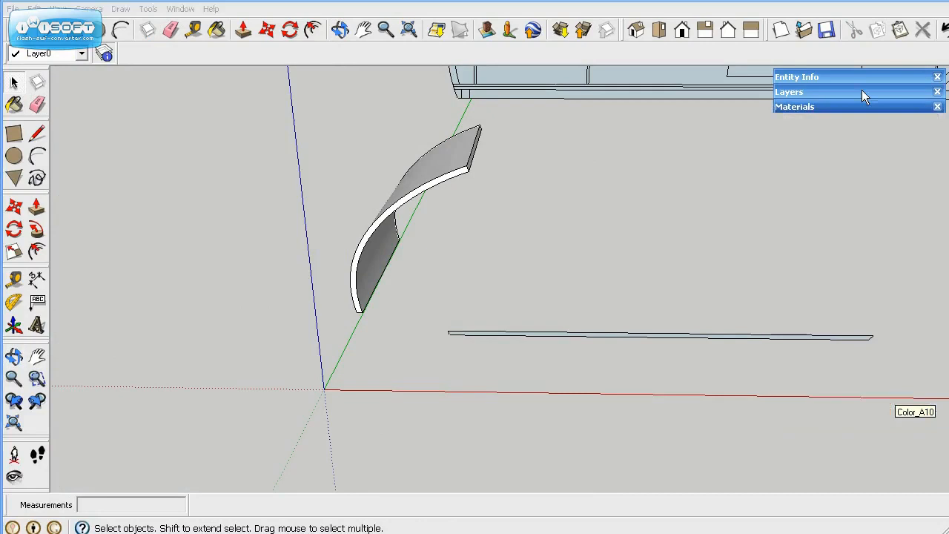
- Turn off the Hatch layer's visibility so the hatch panel is hidden
click(789, 92)
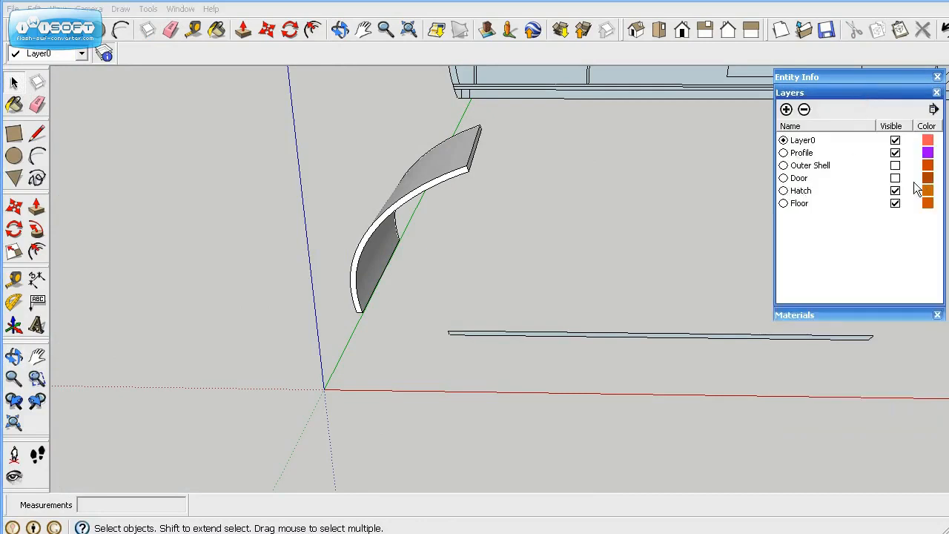
click(895, 189)
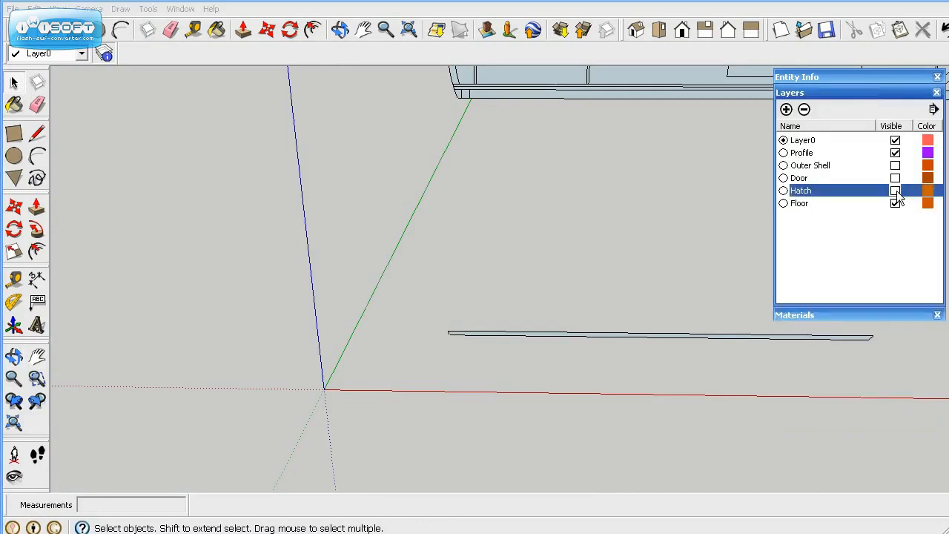
click(896, 203)
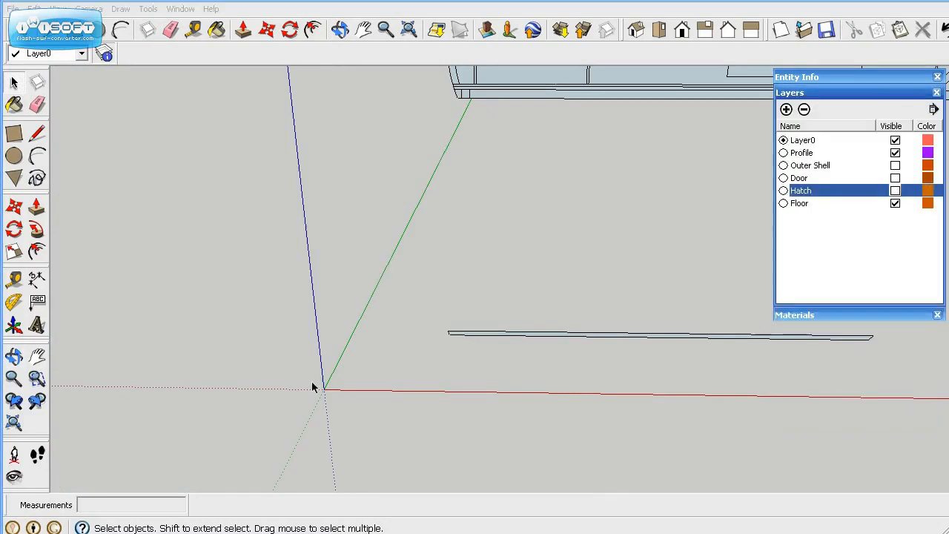